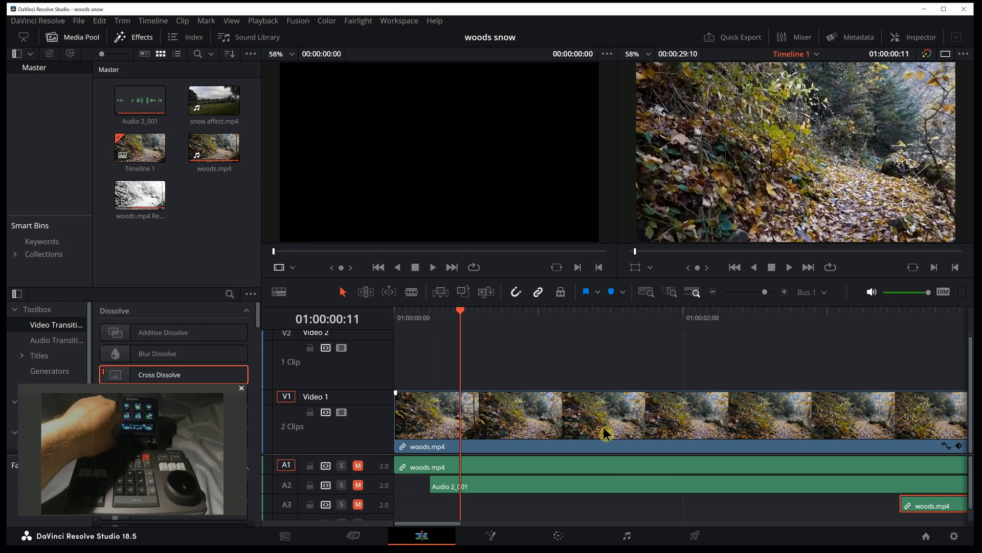
Jog the playhead forward from 01:00:00:11 to 01:00:05:03, past the snow-effect render's start
click(562, 310)
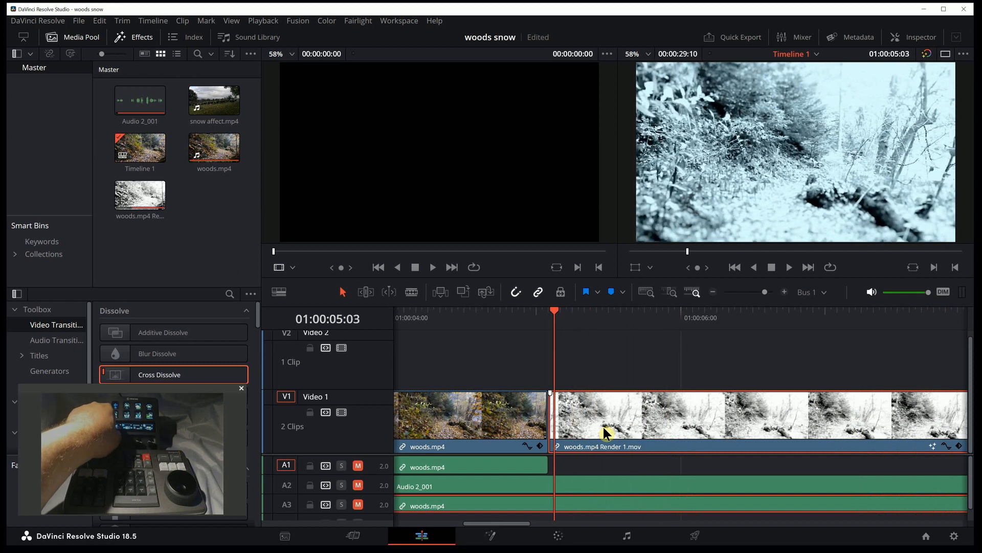
Jog the playhead back to about 01:00:02:03 inside the woods.mp4 clip
click(446, 310)
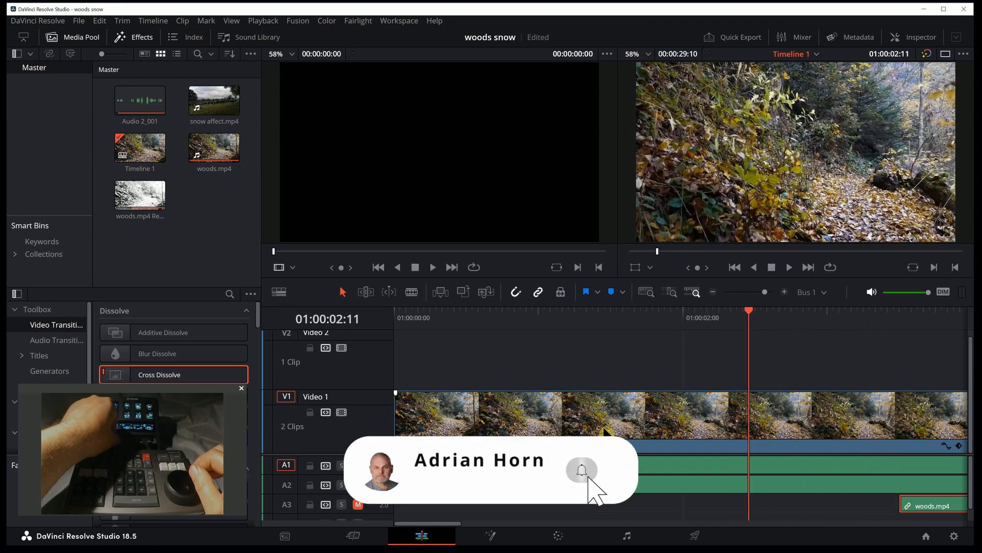
click(581, 470)
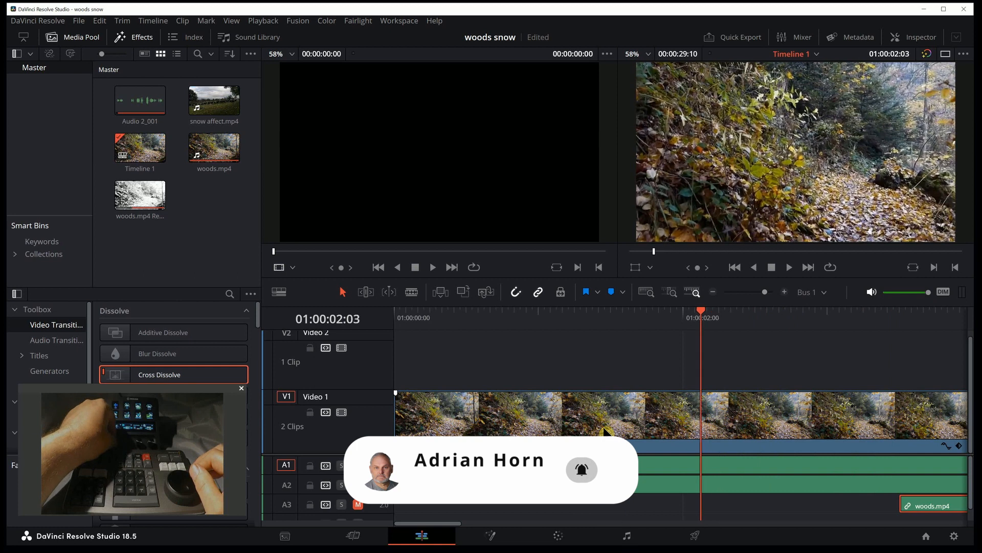